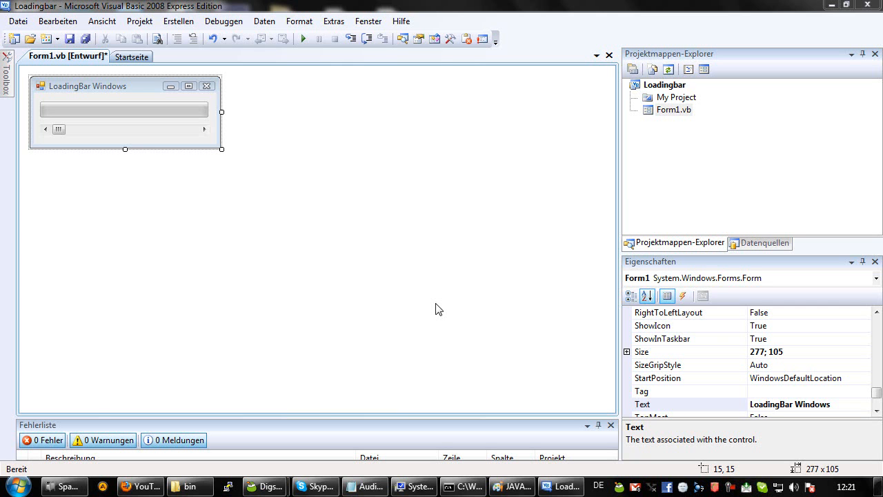
mouse_move(424, 287)
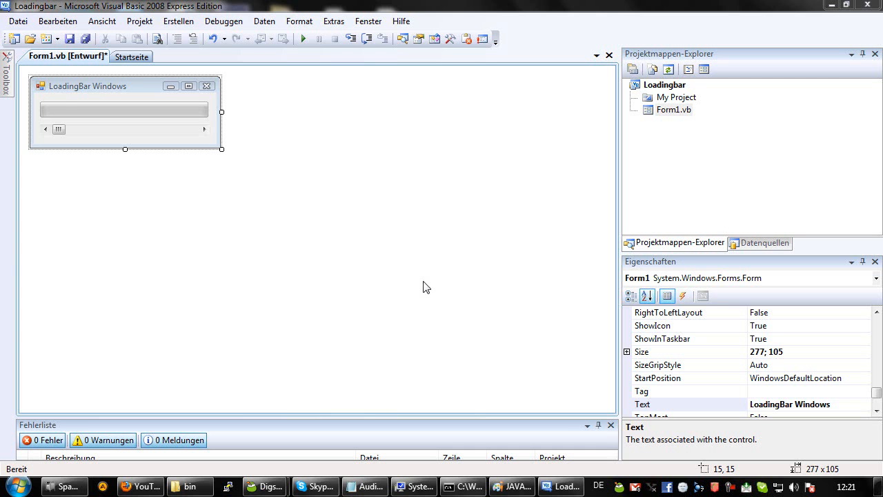
Step: Create the HScrollBar1_Scroll event handler from the form designer
left_click(124, 109)
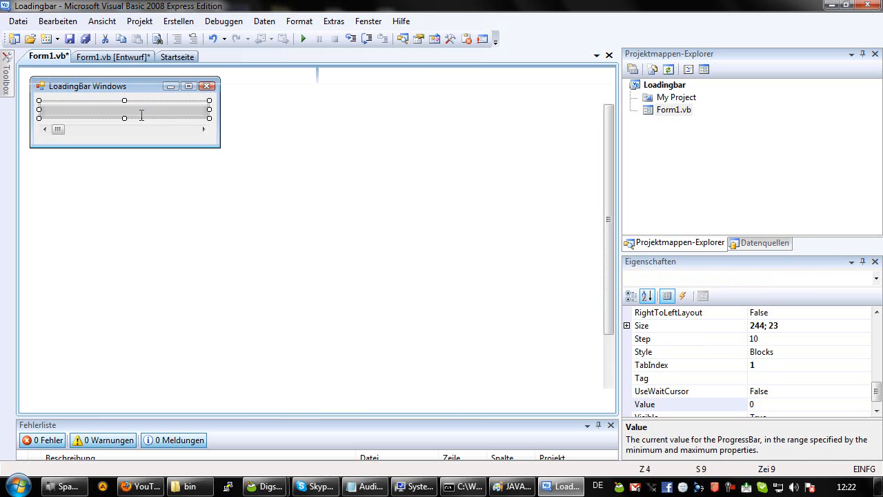
double_click(124, 117)
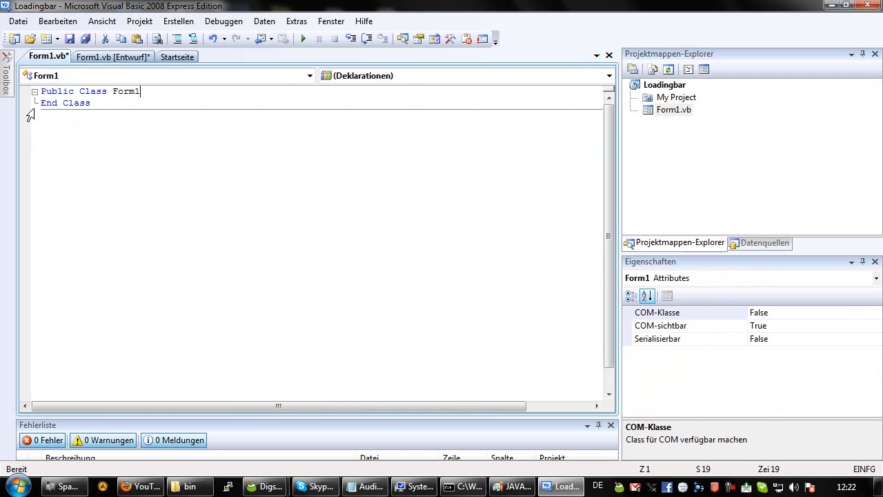
left_click(113, 56)
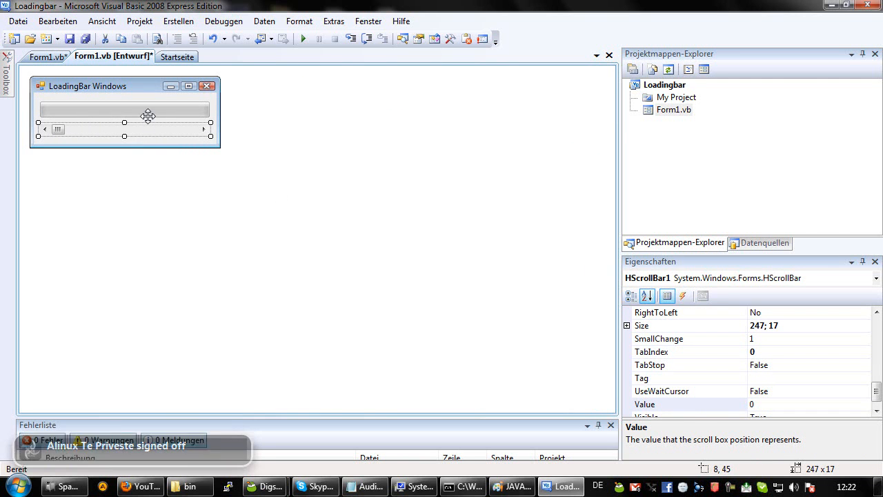
left_click(124, 110)
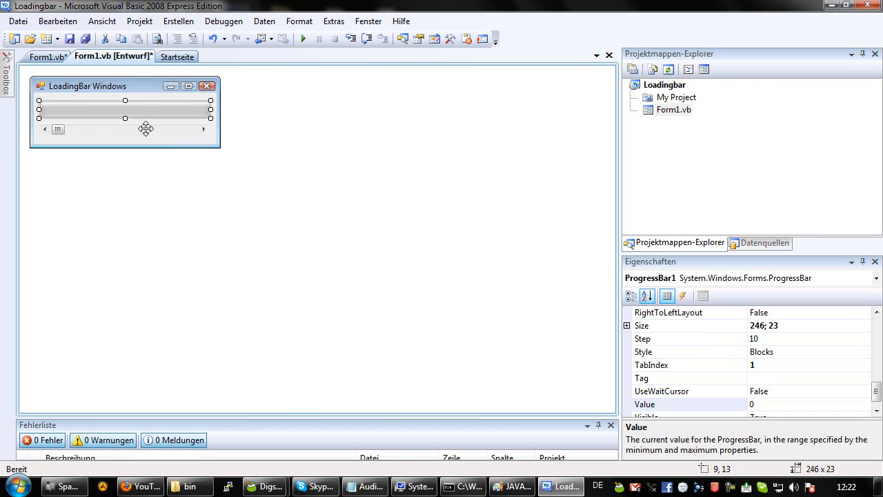
double_click(124, 130)
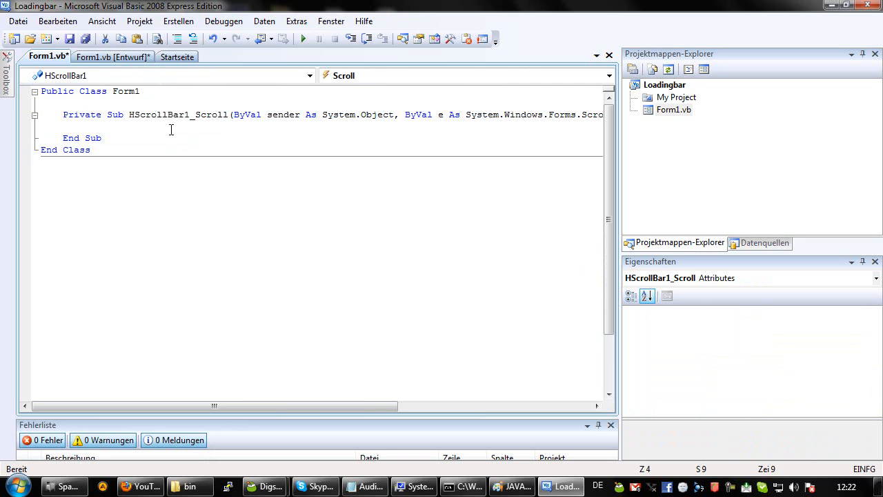
Step: Write ProgressBar1.Value = (HScrollBar1.Value) inside the Scroll handler
left_click(85, 127)
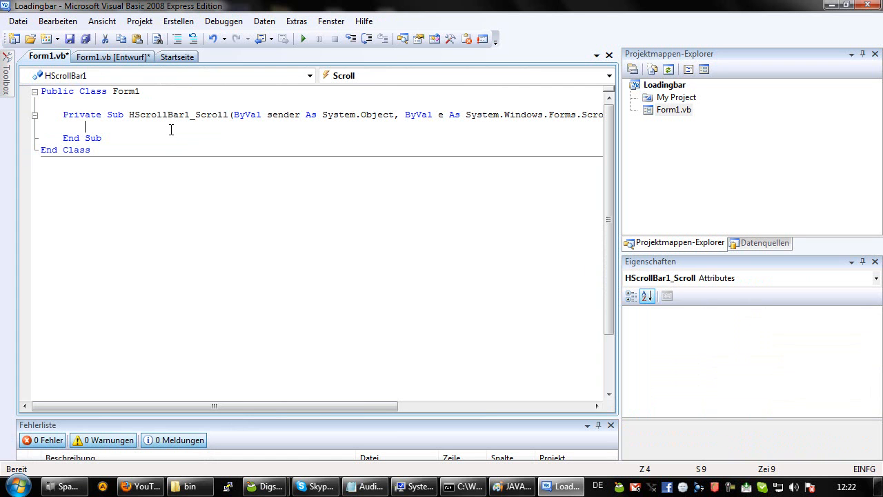
type("Pro")
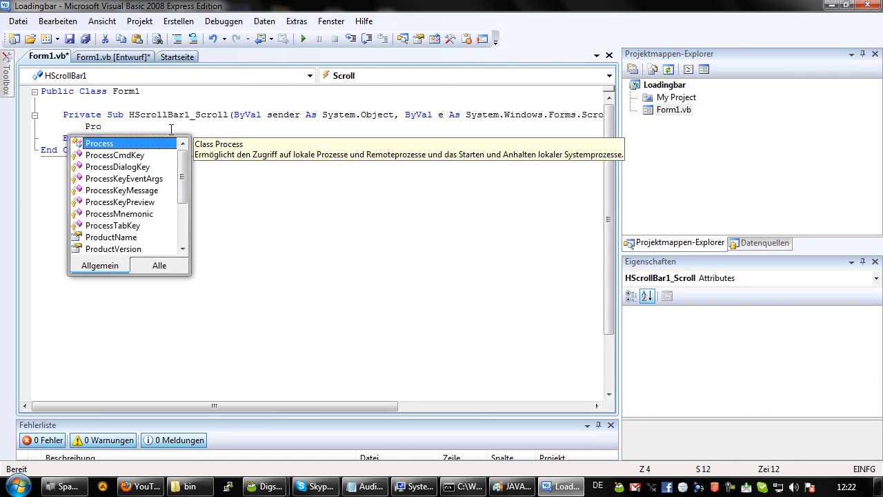
type("gressBar1.Value =")
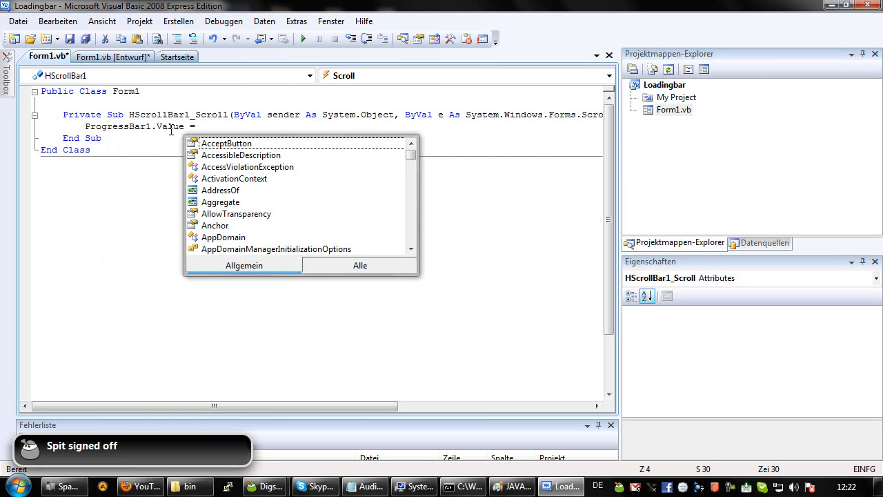
type("(")
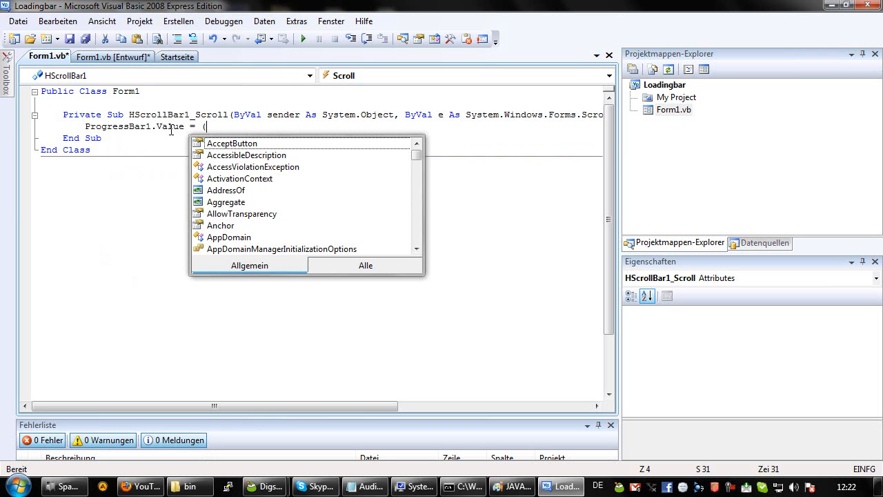
type("HScrollBar1.")
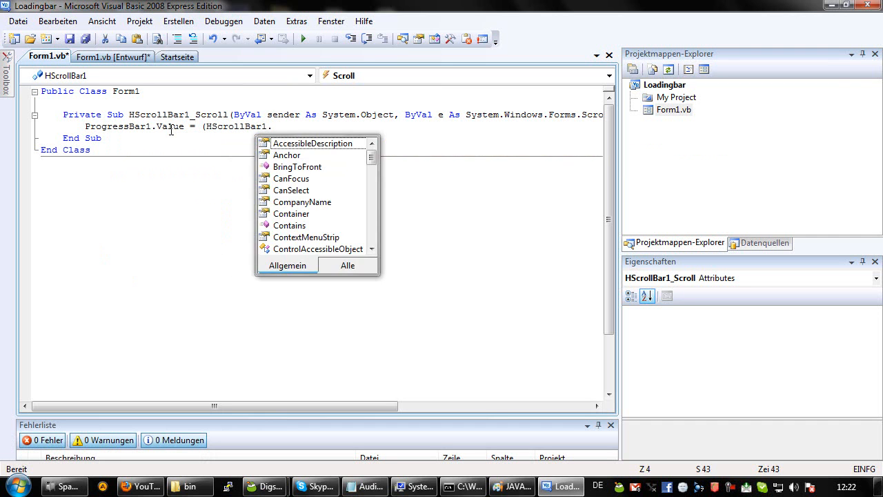
type("Value)")
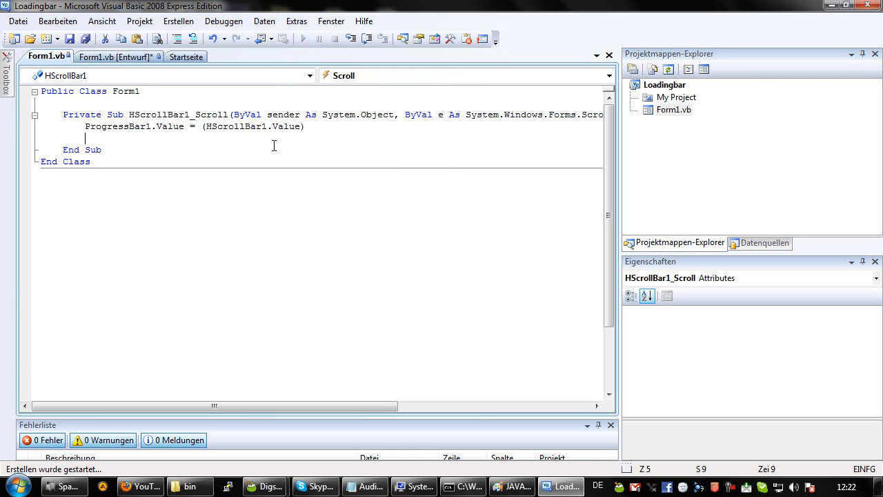
Step: Start debugging to run the LoadingBar form and move it toward the screen centre
left_click(303, 38)
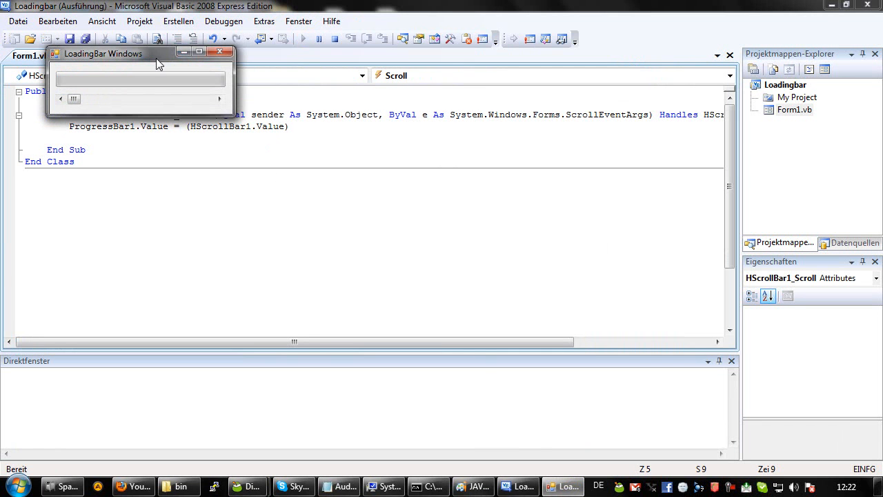
left_click_drag(104, 54, 312, 185)
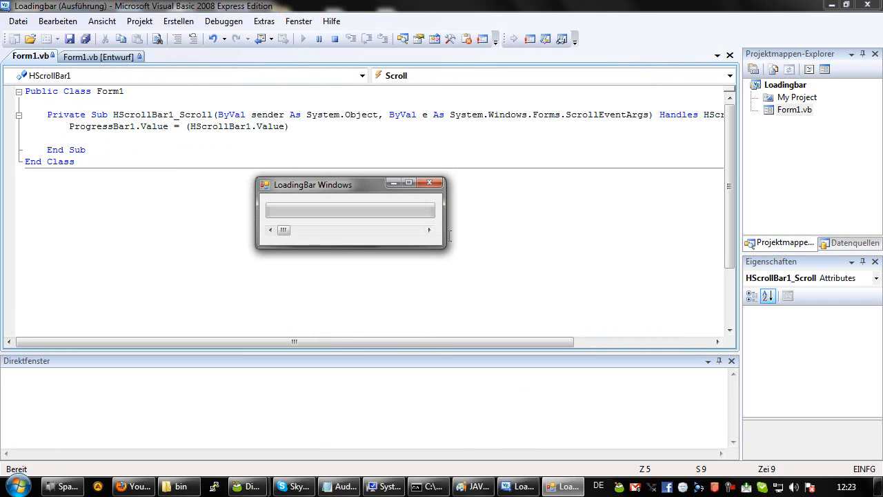
Step: Advance the scrollbar step by step to watch the green bar fill, then stop the form
left_click(427, 229)
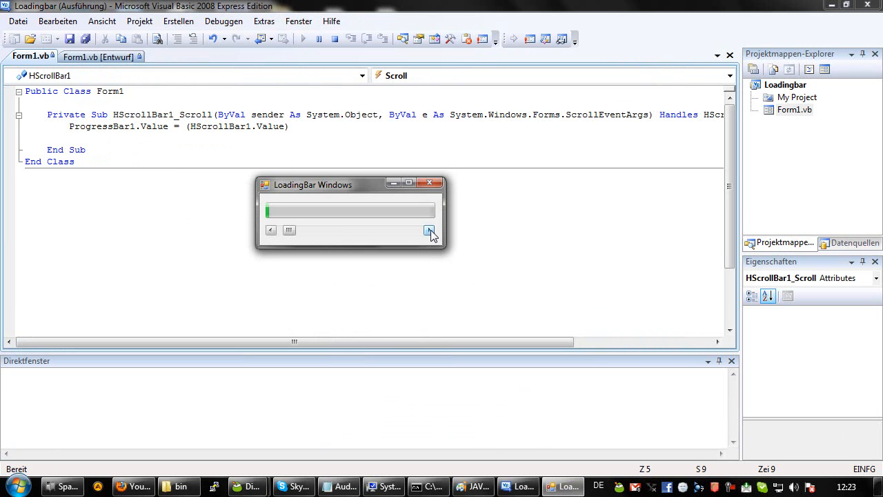
left_click(429, 229)
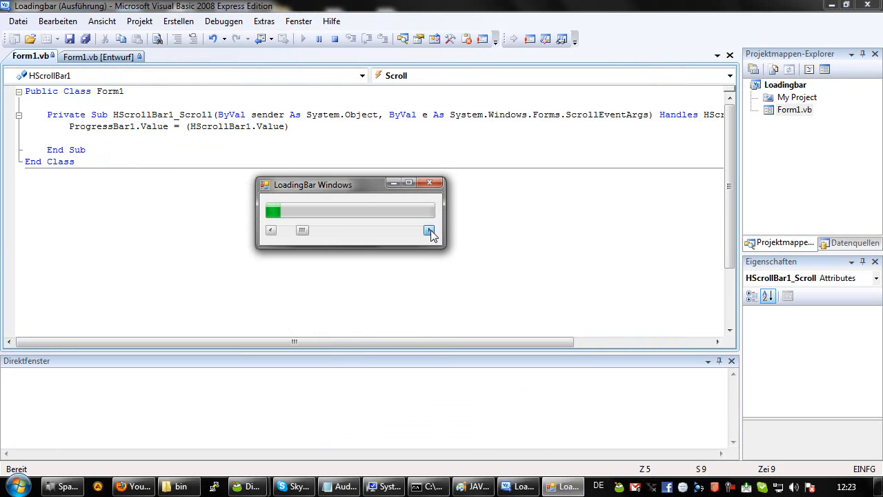
left_click(428, 229)
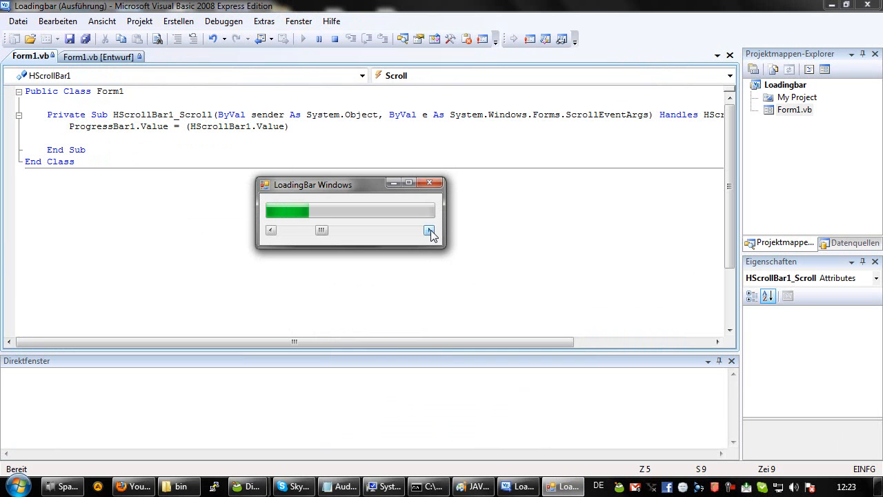
left_click(427, 229)
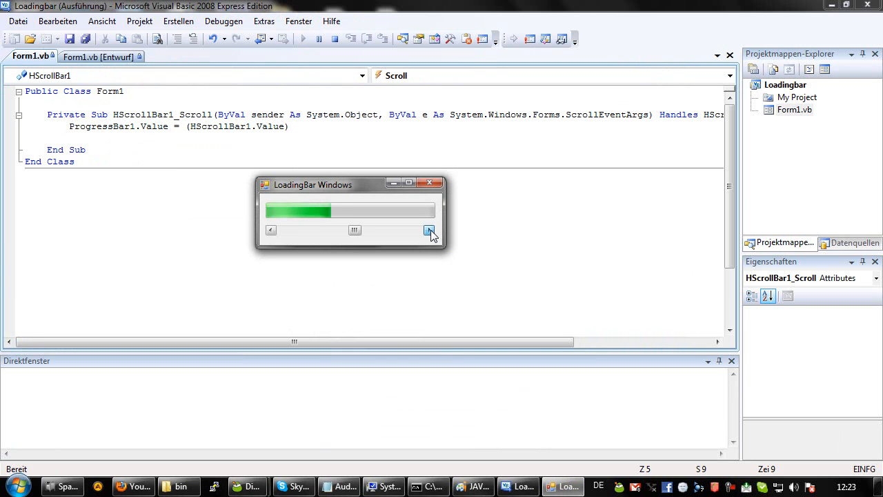
left_click(427, 229)
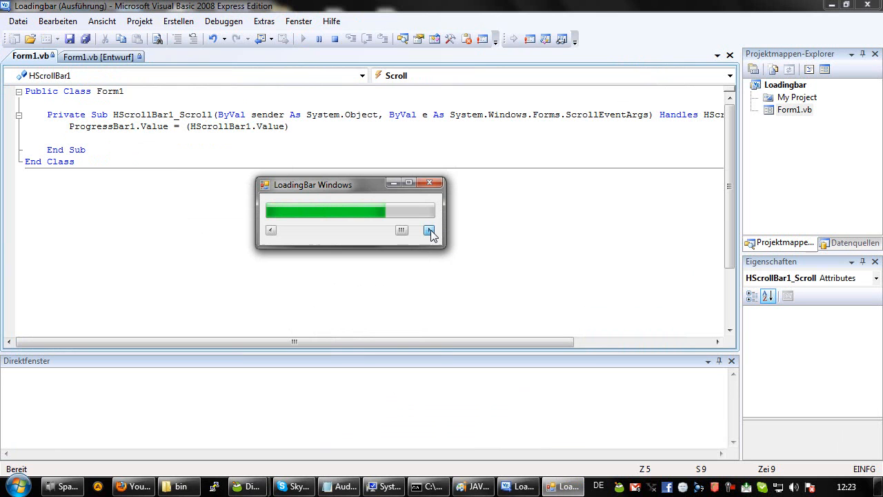
left_click(429, 229)
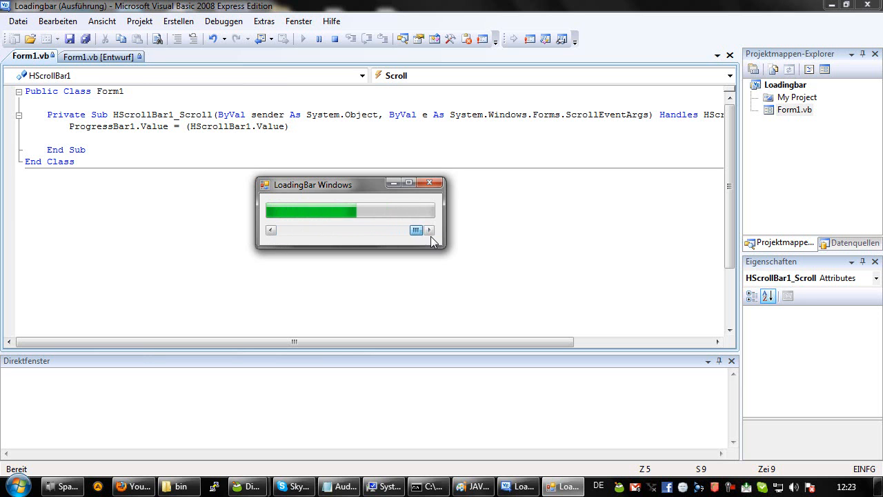
left_click(427, 229)
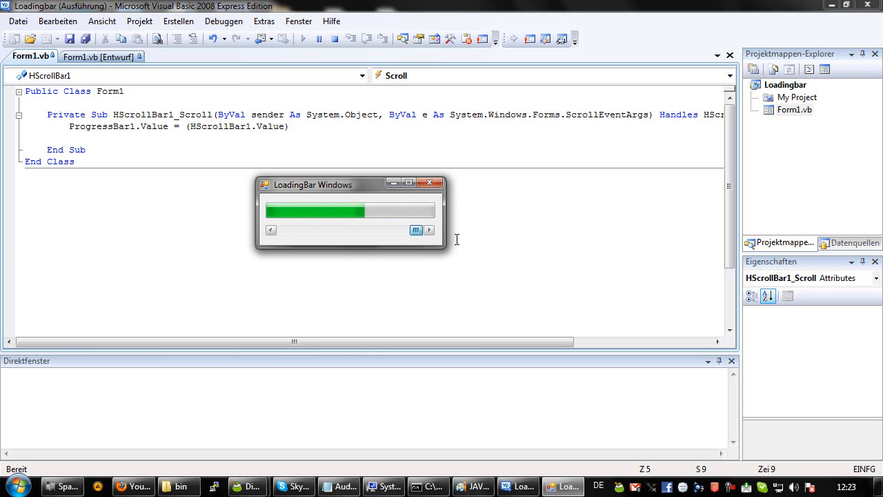
left_click(334, 39)
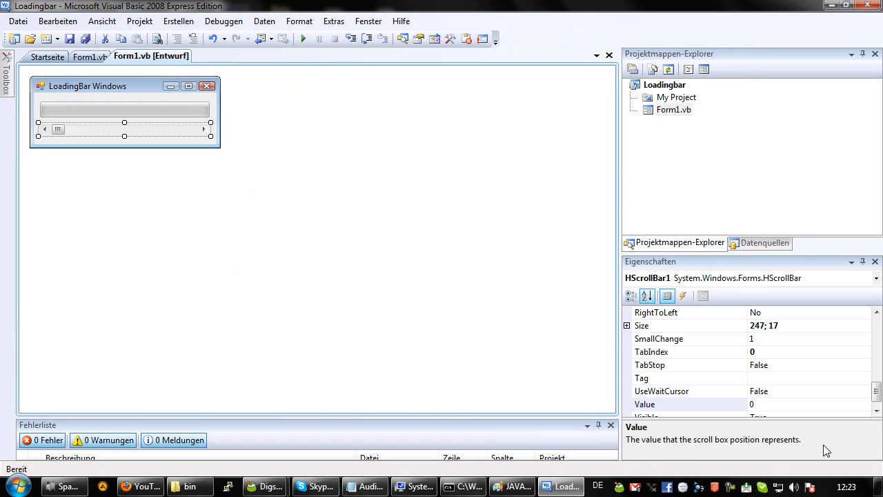
Step: Set HScrollBar1's Value to 100 and select ProgressBar1 to do the same
left_click(663, 403)
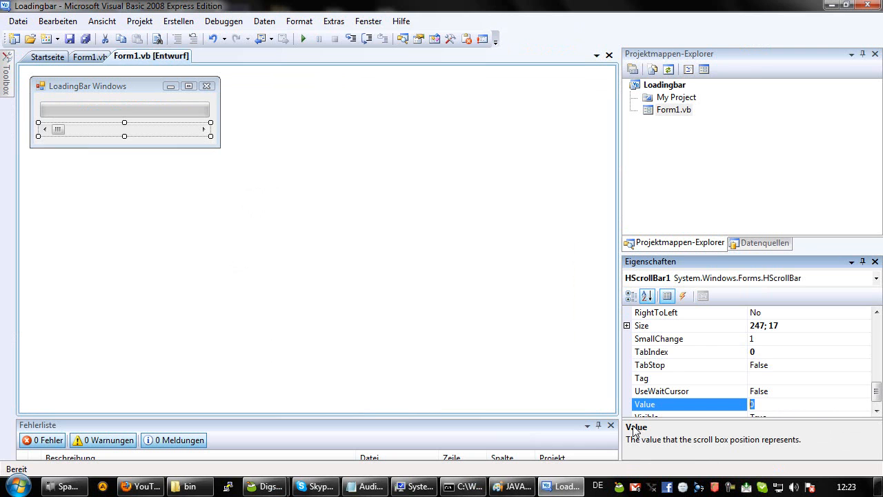
type("100")
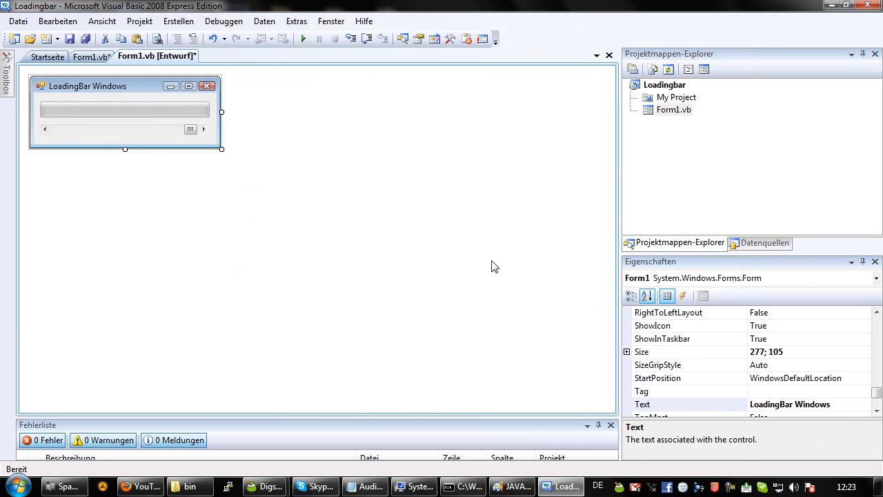
left_click(124, 109)
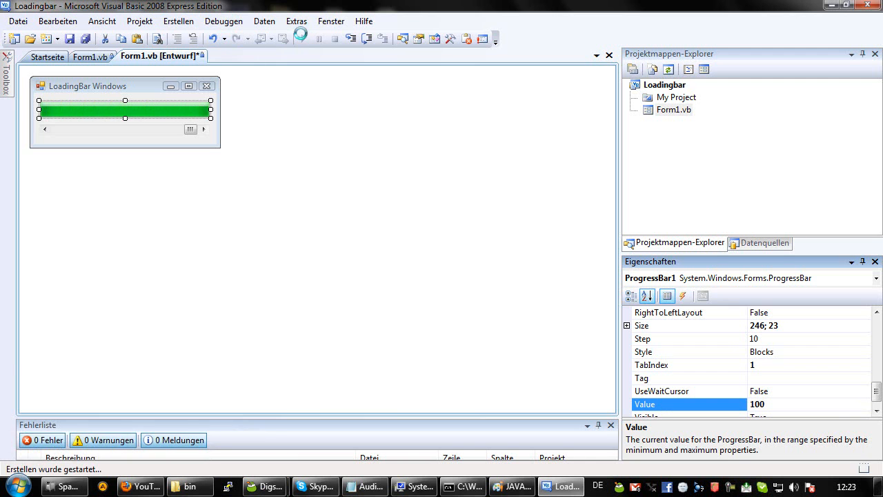
Step: Move the scrollbar to empty, half-fill and refill the green bar, then stop the test run
left_click(303, 39)
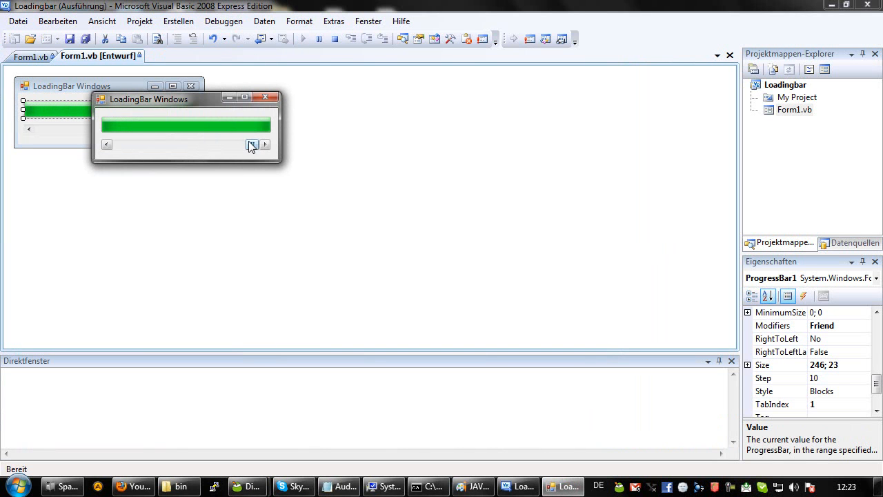
left_click(108, 145)
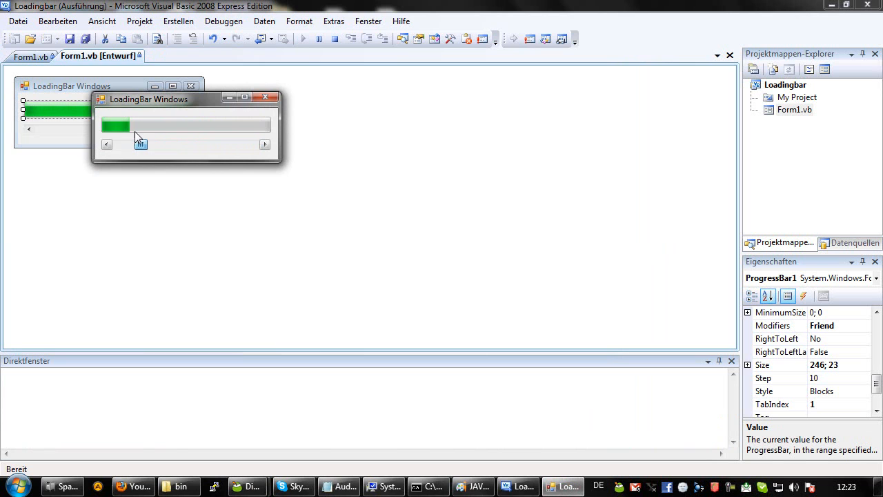
left_click(265, 145)
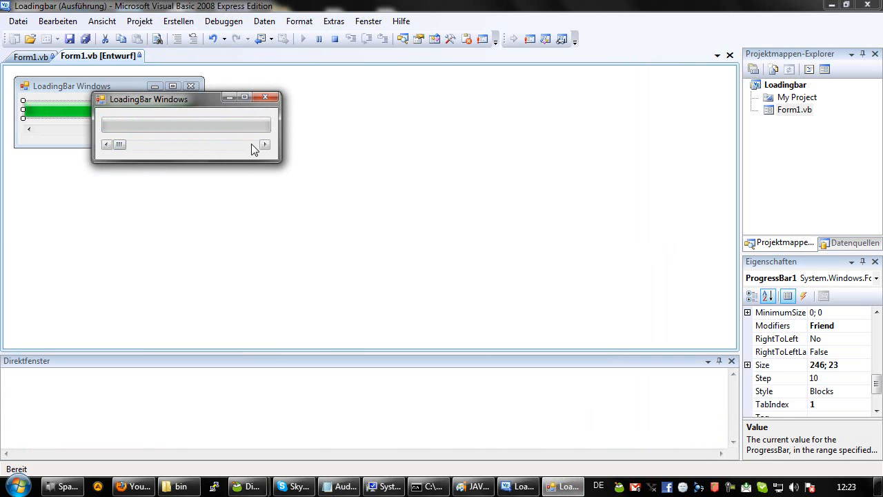
left_click(265, 144)
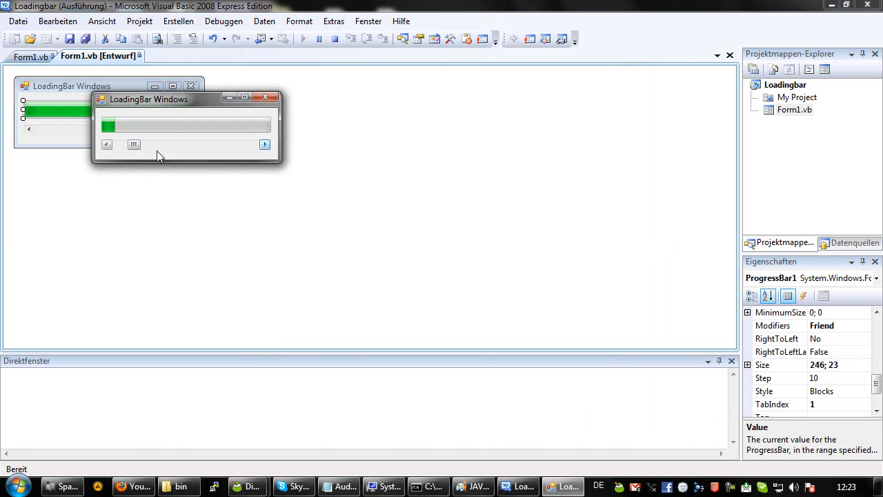
left_click(119, 145)
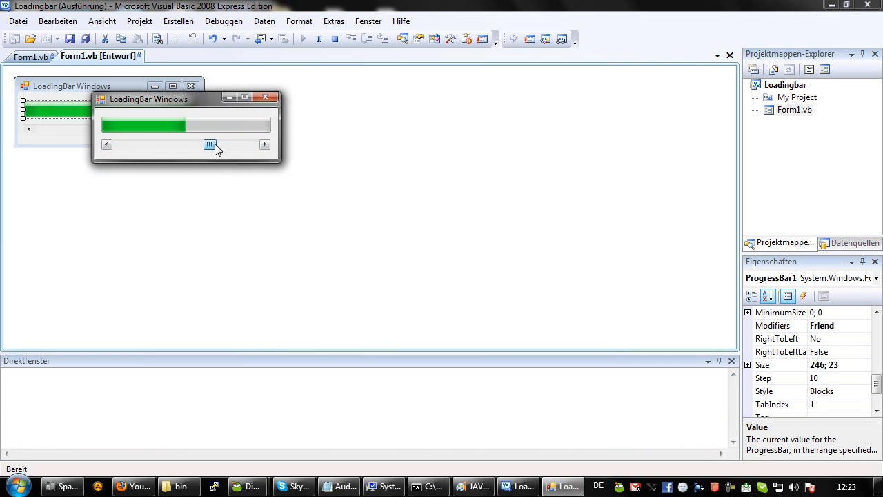
left_click(265, 145)
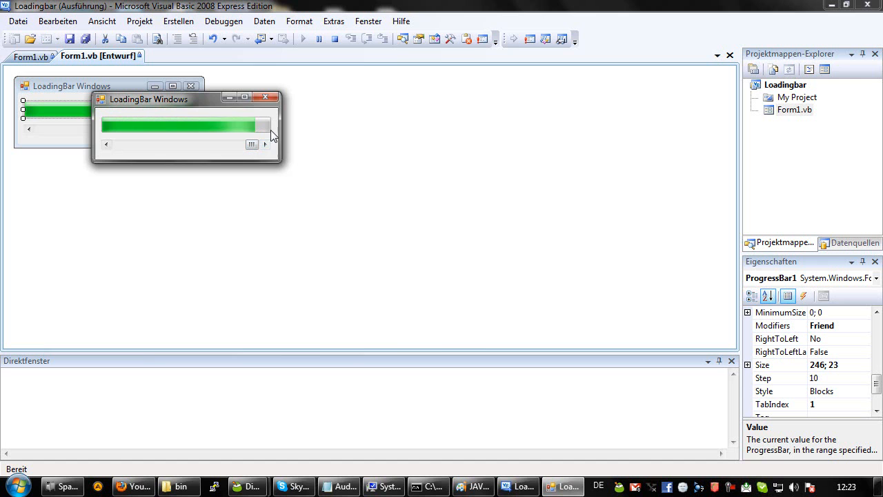
left_click(265, 96)
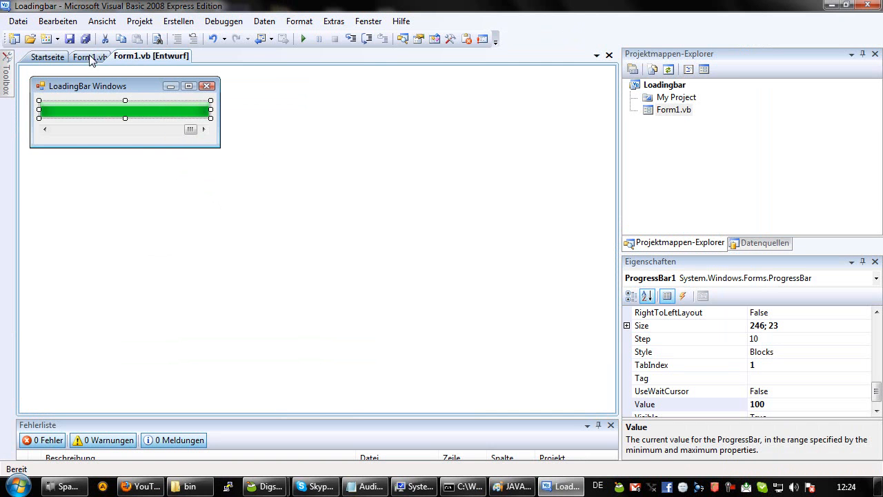
mouse_move(144, 121)
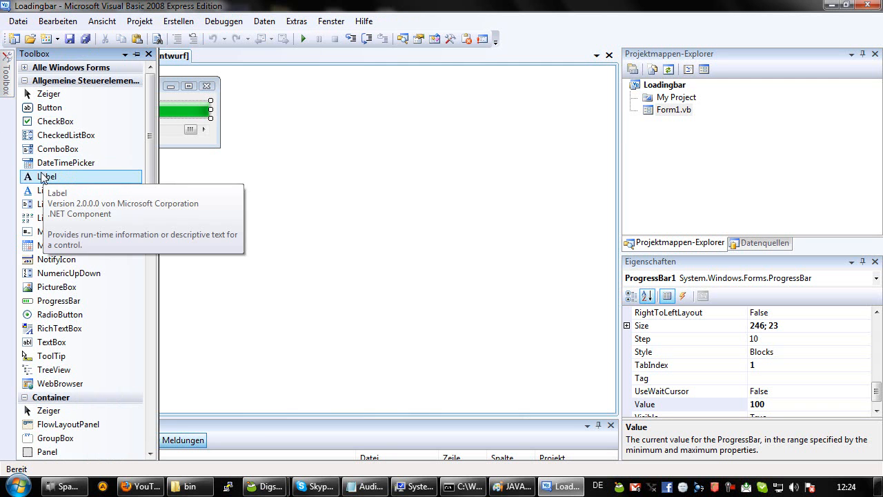
Step: Scroll the Toolbox down to the Komponenten group to add a Timer to the form
scroll("down", 3)
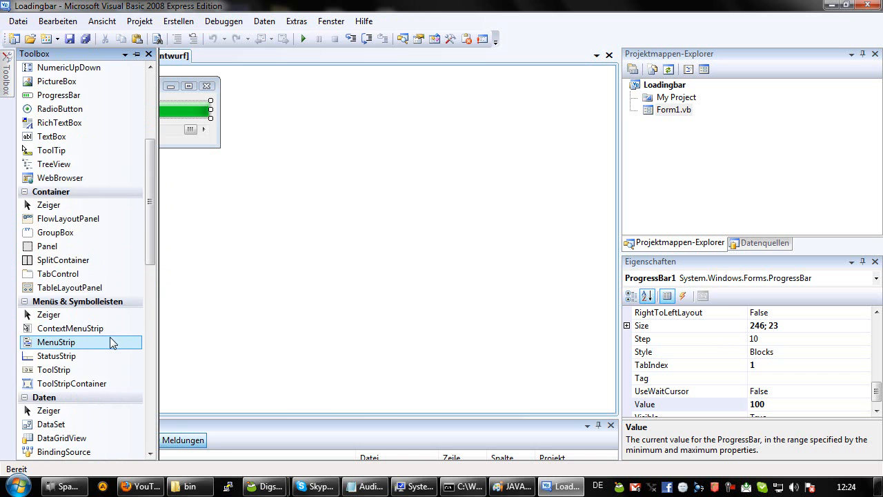
scroll("up", 3)
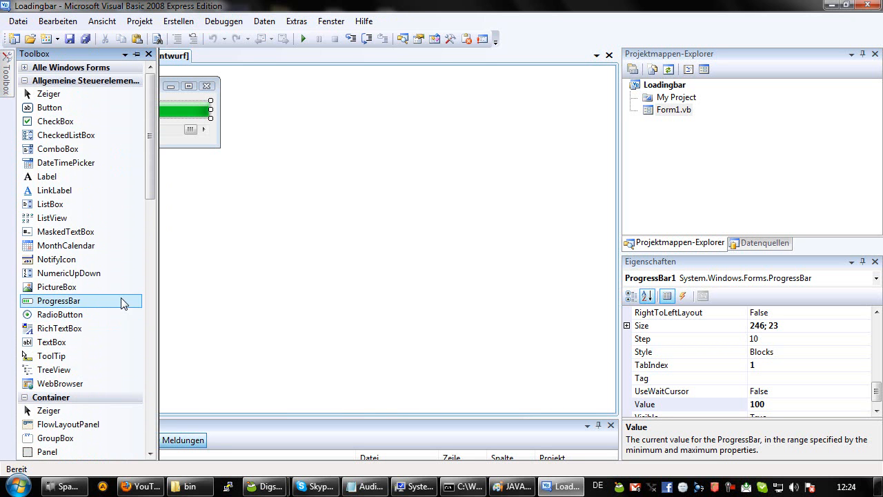
mouse_move(53, 218)
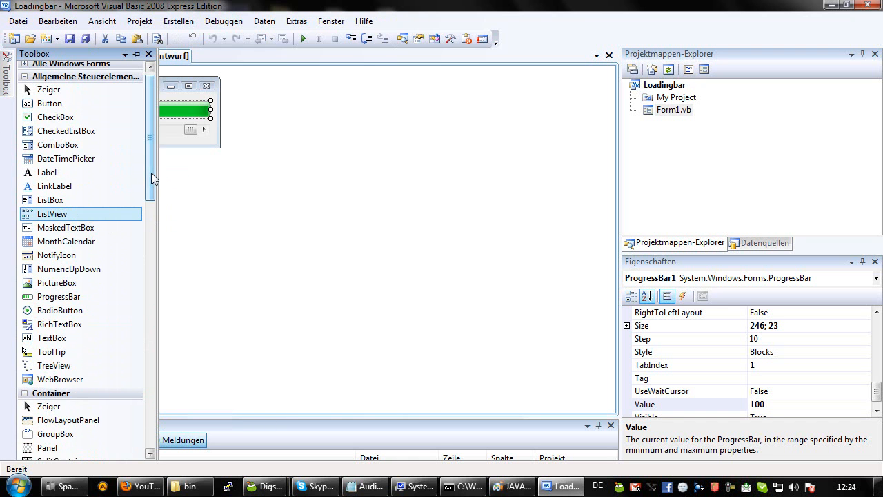
scroll("down", 3)
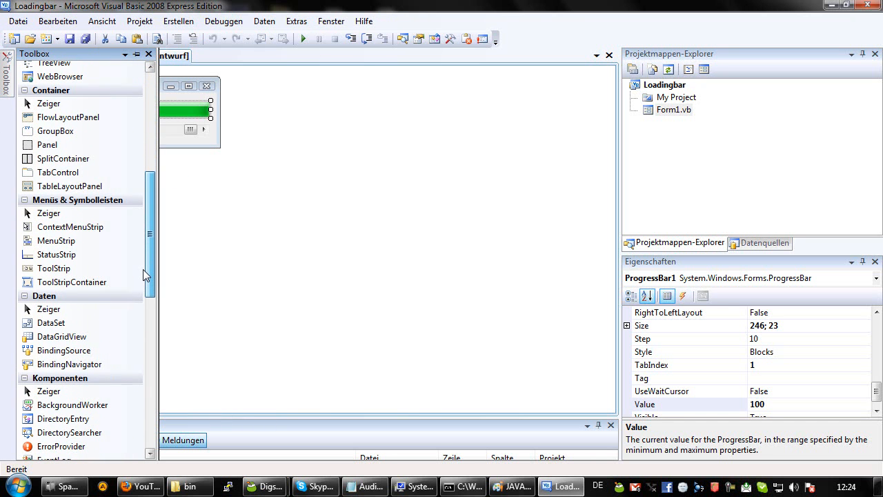
scroll("down", 3)
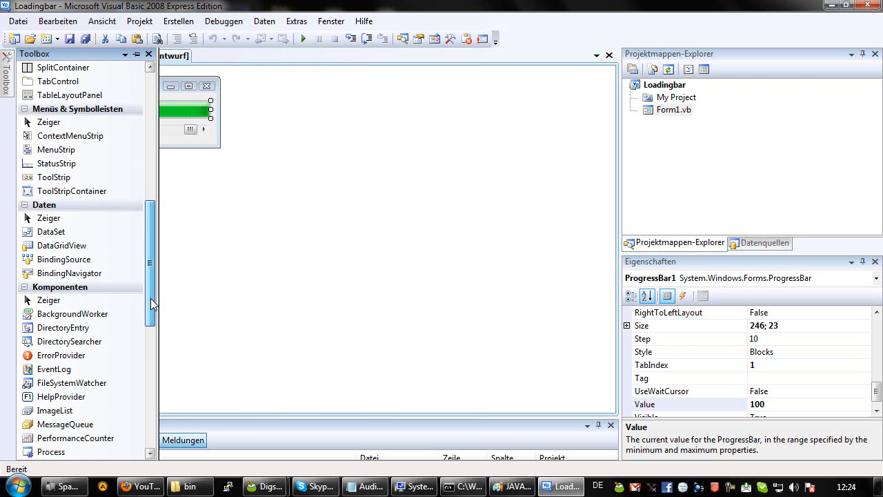
scroll("down", 3)
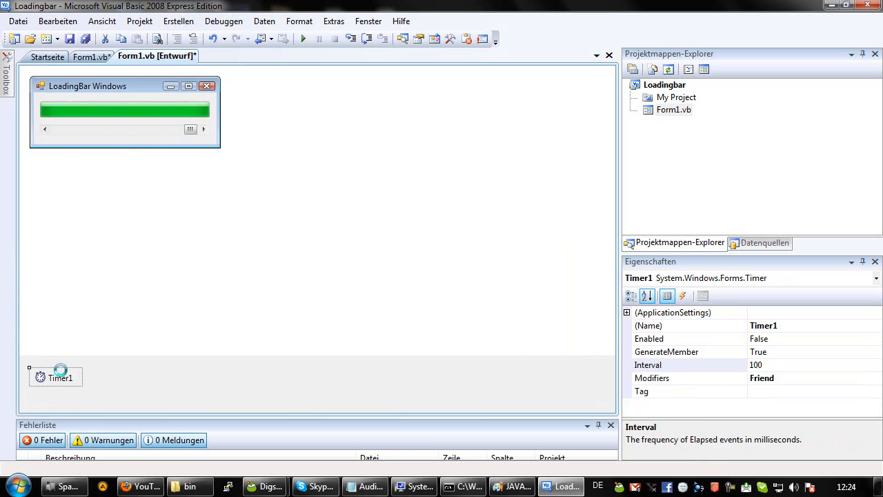
Step: Generate the Timer1_Tick handler and set Timer1's Interval to 10 ms
double_click(60, 378)
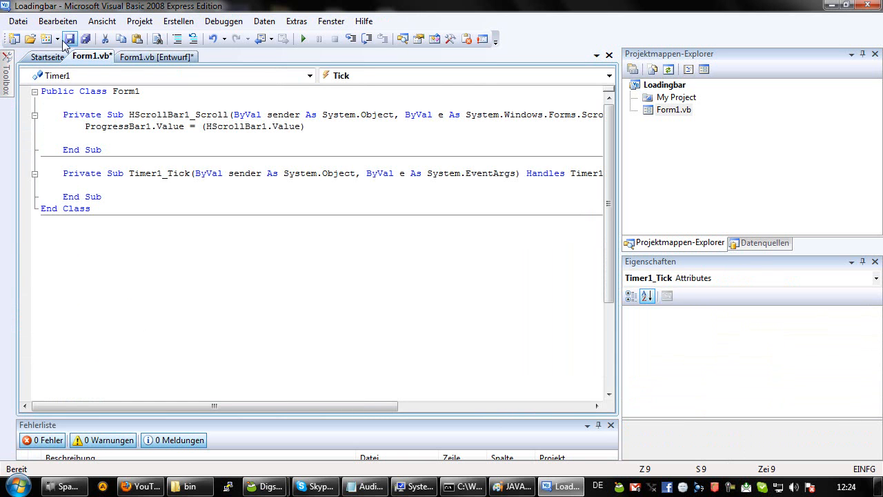
left_click(155, 57)
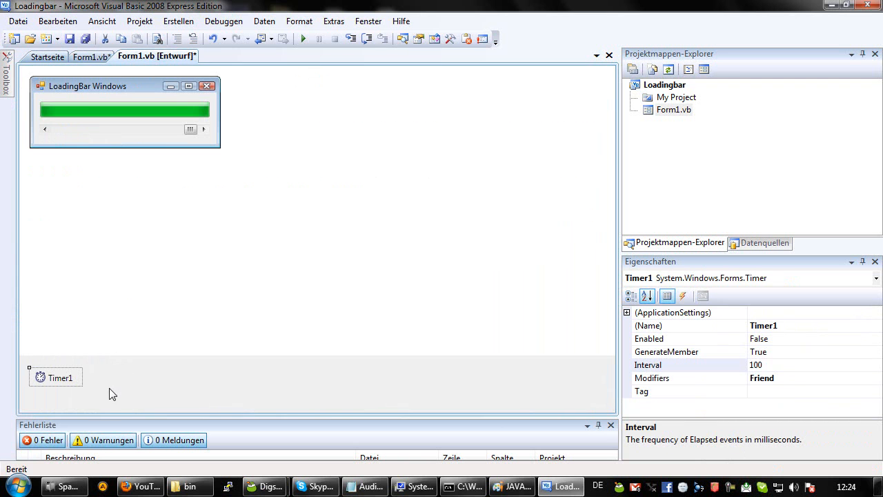
mouse_move(840, 252)
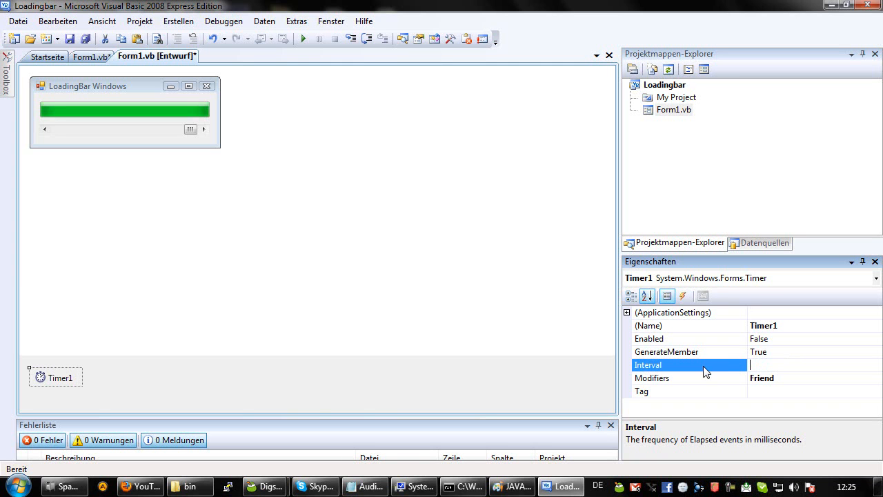
type("10")
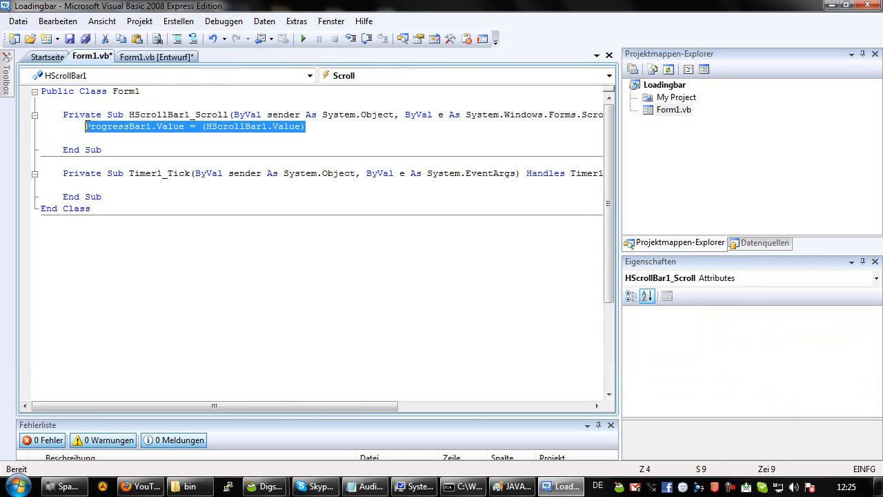
Step: Cut the ProgressBar1.Value line from HScrollBar1_Scroll and paste it into Timer1_Tick
key("Delete")
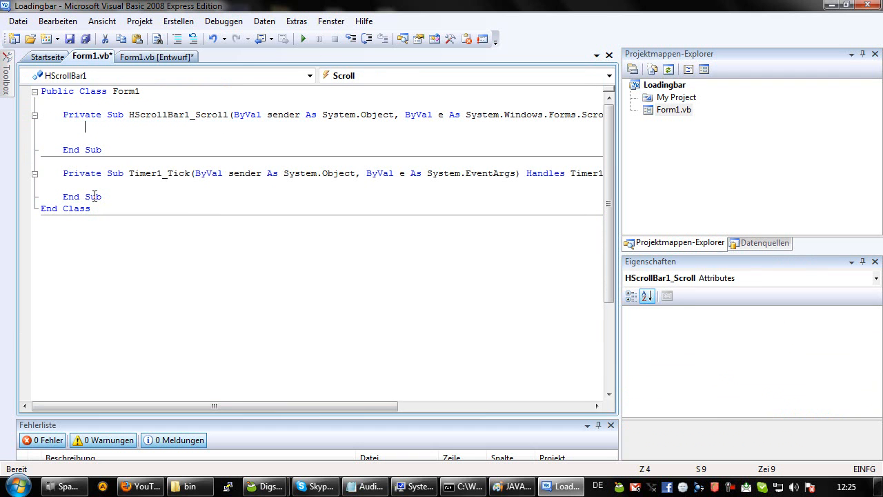
right_click(94, 196)
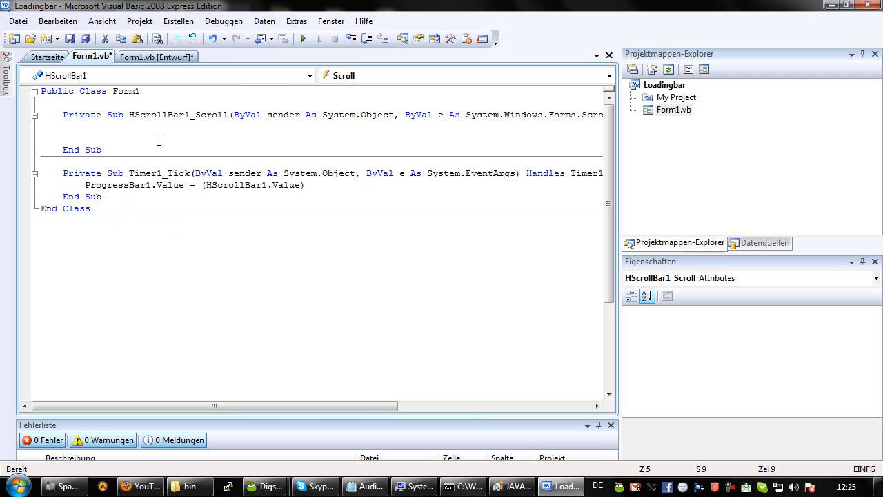
left_click(84, 138)
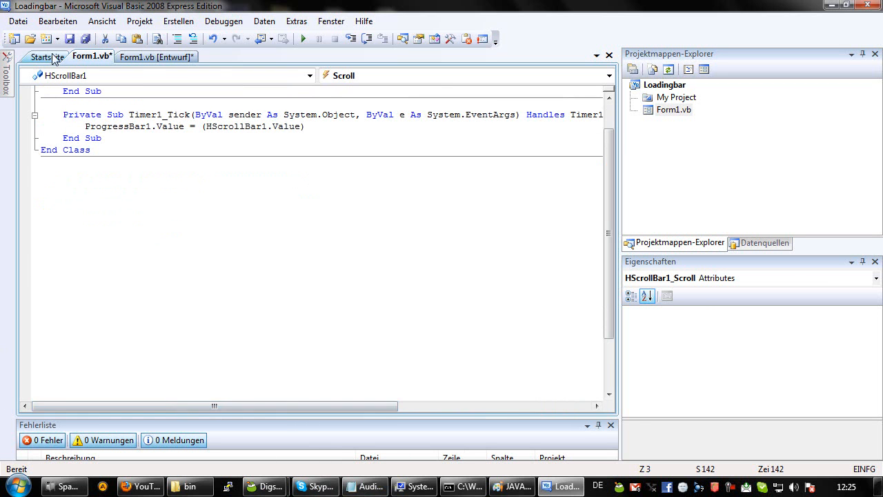
left_click(154, 56)
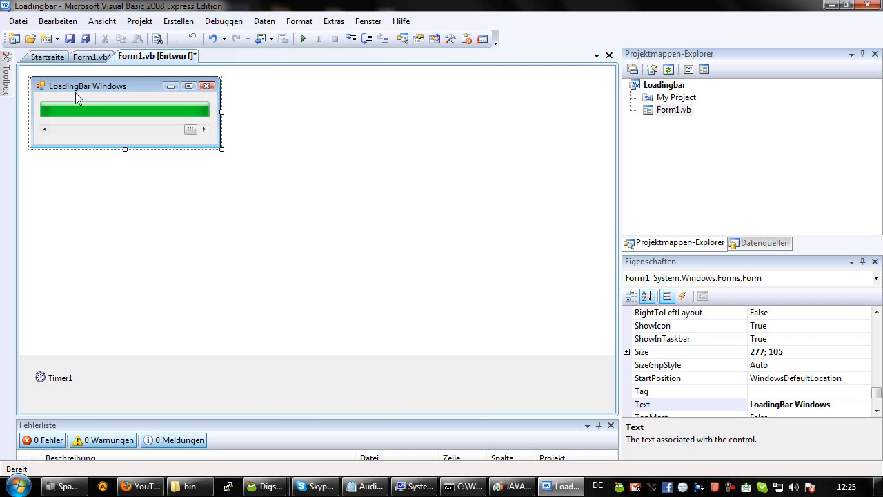
Step: Add Timer1.Start() in a new Form1_Load handler and run the form to test it
left_click(88, 55)
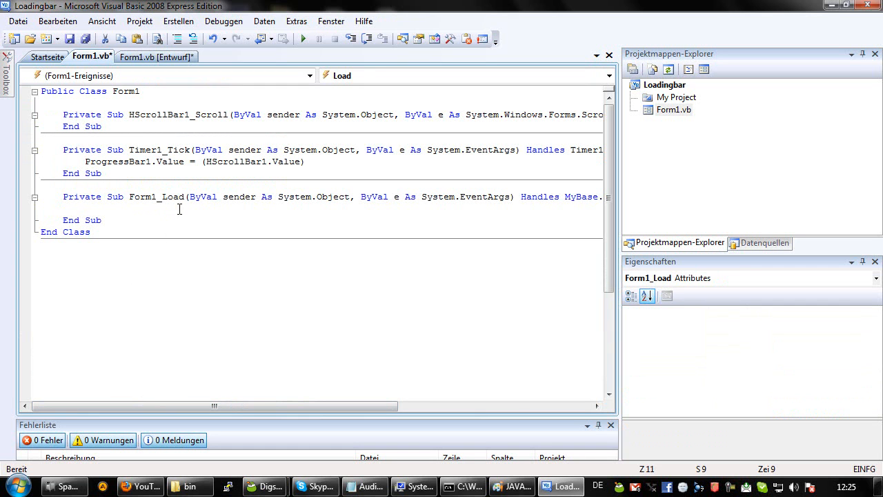
type("Timer1.Start(")
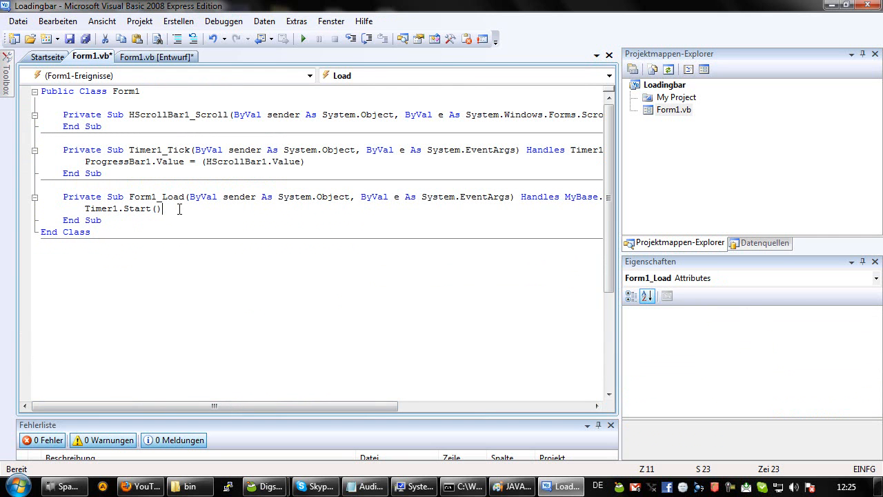
left_click(157, 55)
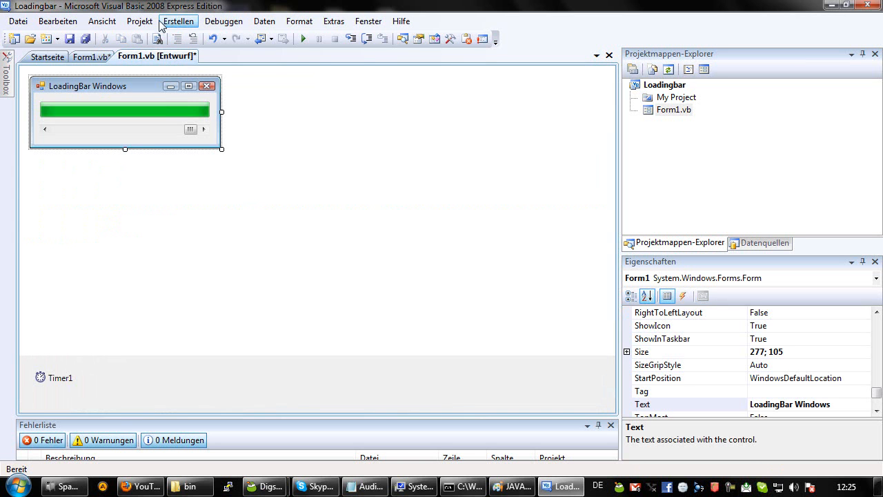
left_click(304, 39)
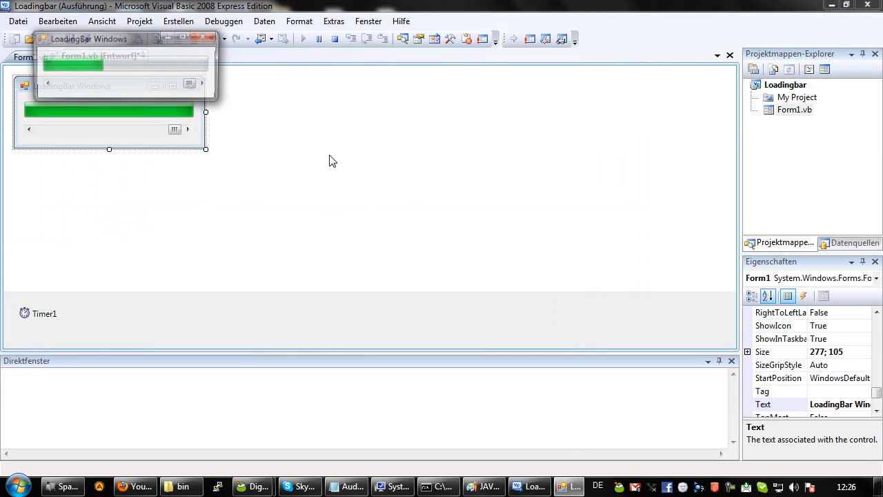